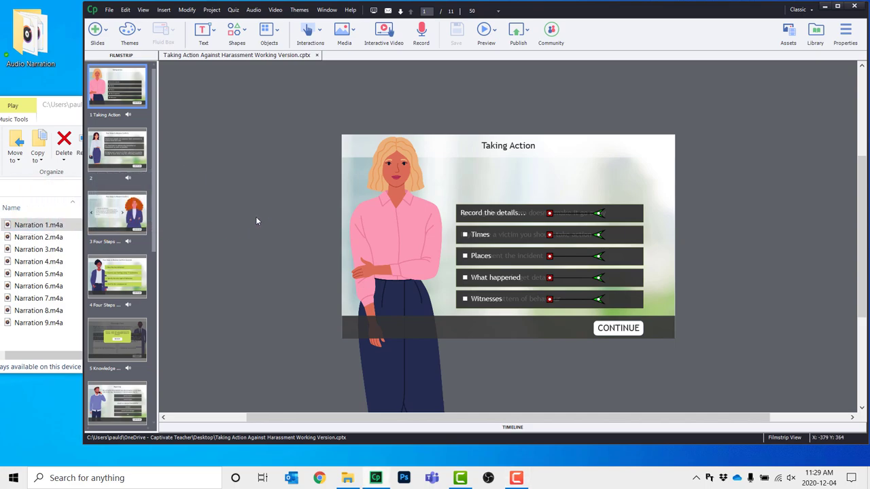
mouse_move(293, 141)
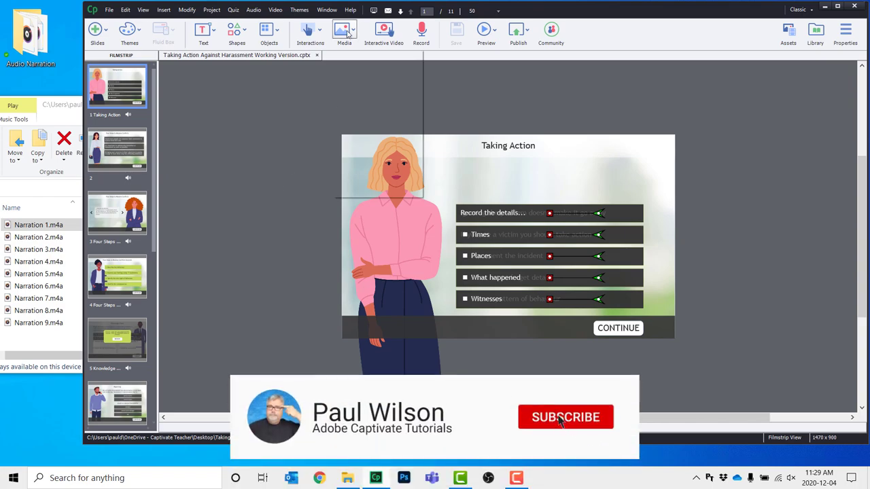
Abandon the slide 1 audio import in Captivate and launch Adobe Media Encoder 2020 from Start
left_click(344, 31)
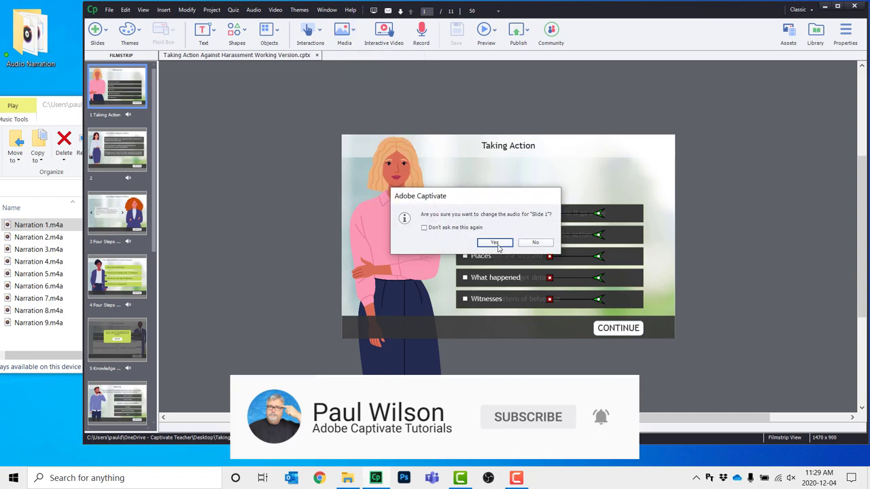
left_click(494, 242)
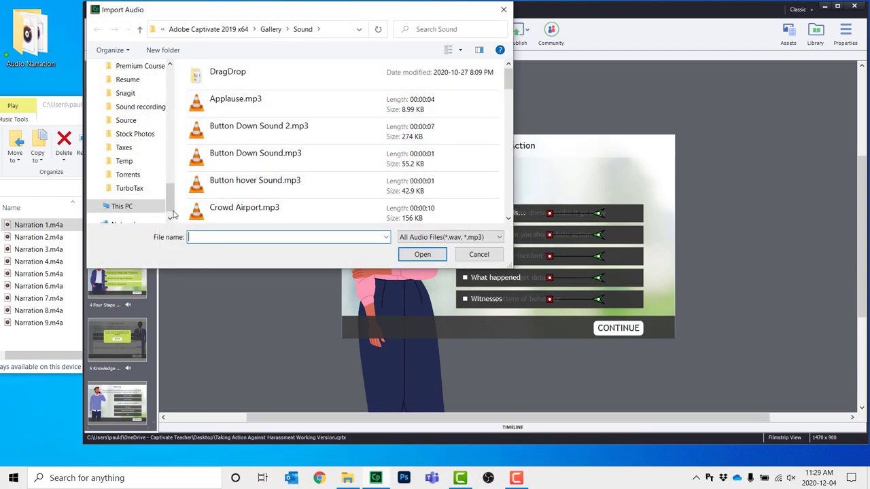
left_click(128, 88)
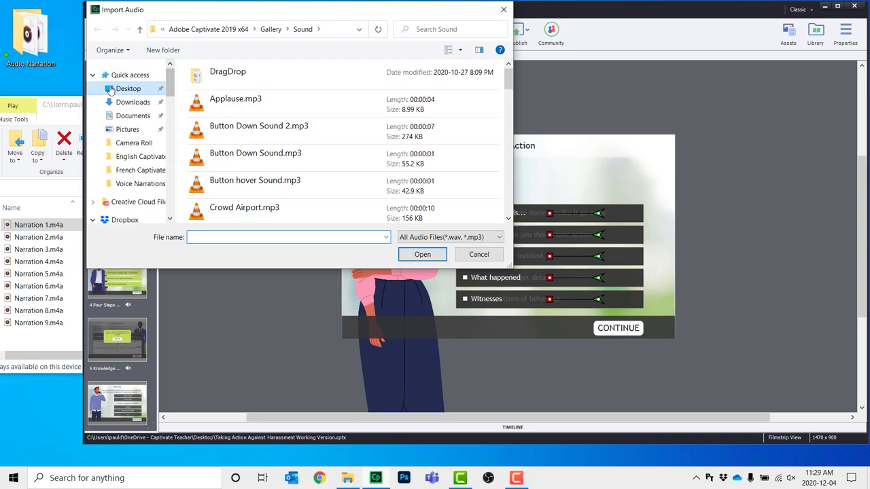
left_click(128, 88)
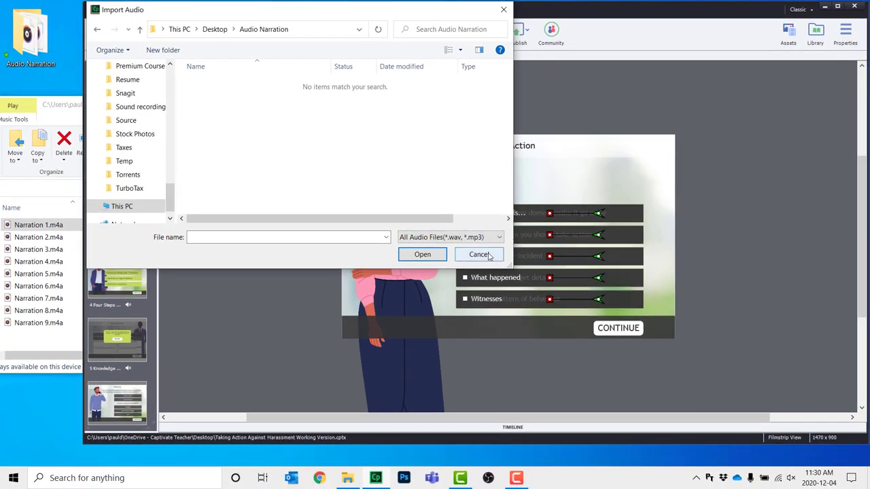
left_click(479, 254)
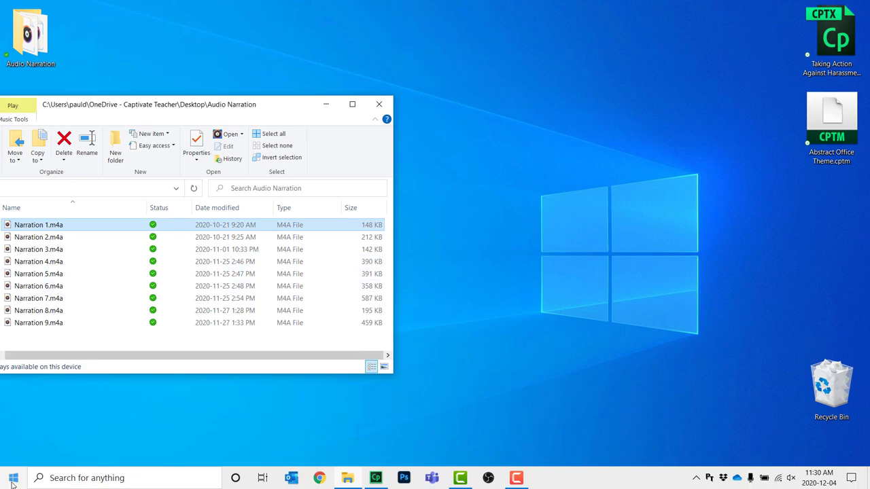
left_click(12, 478)
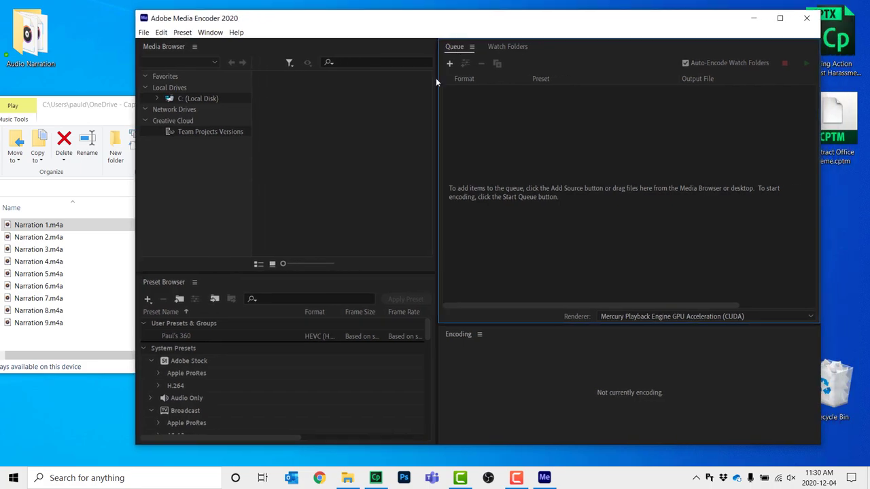
left_click(39, 224)
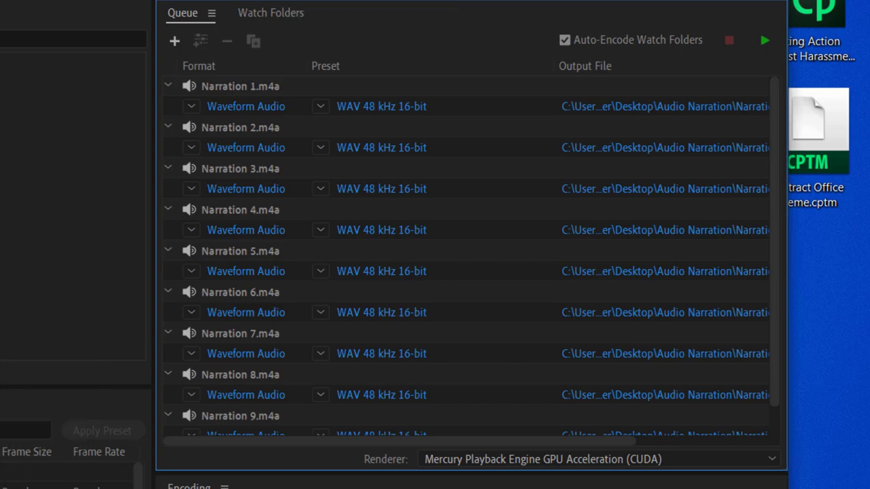
mouse_move(673, 452)
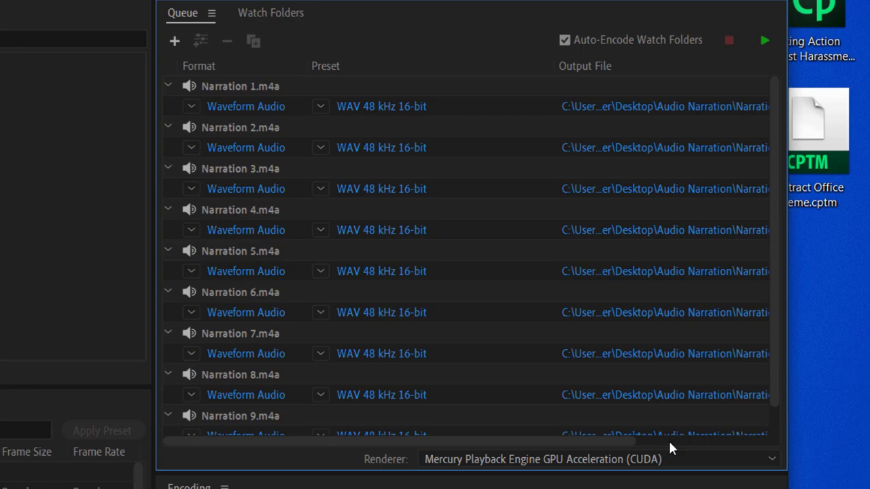
mouse_move(653, 451)
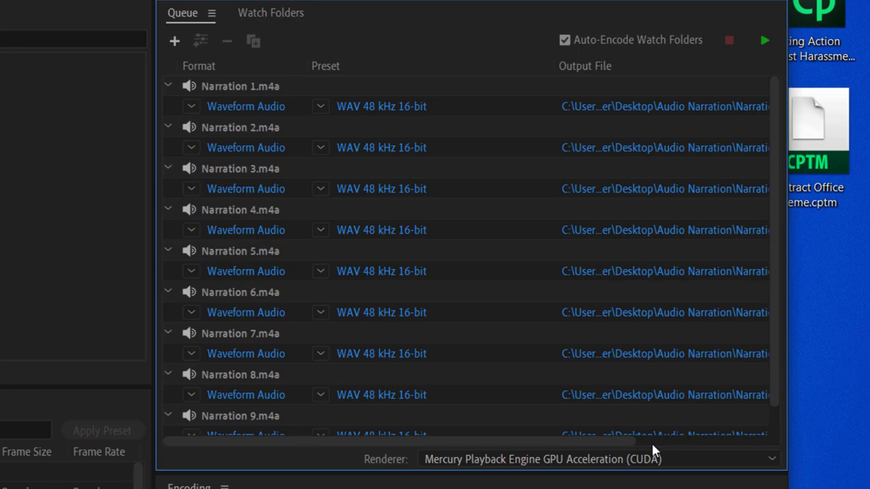
mouse_move(250, 115)
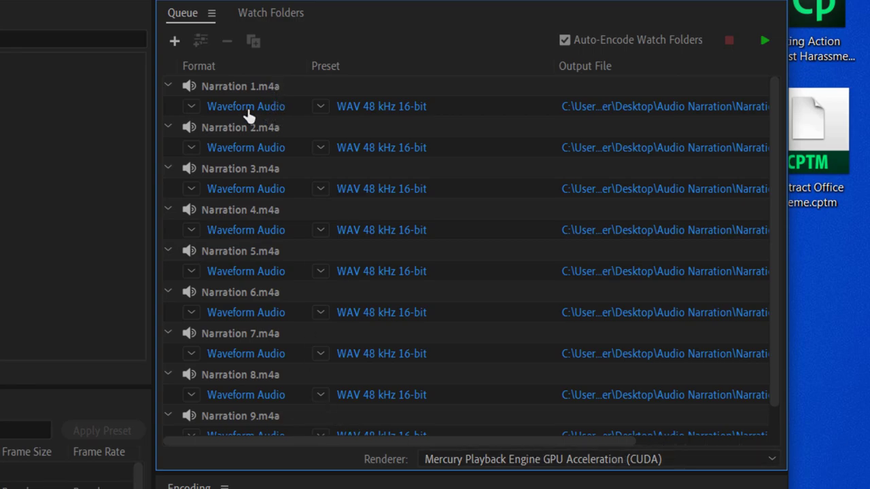
mouse_move(291, 117)
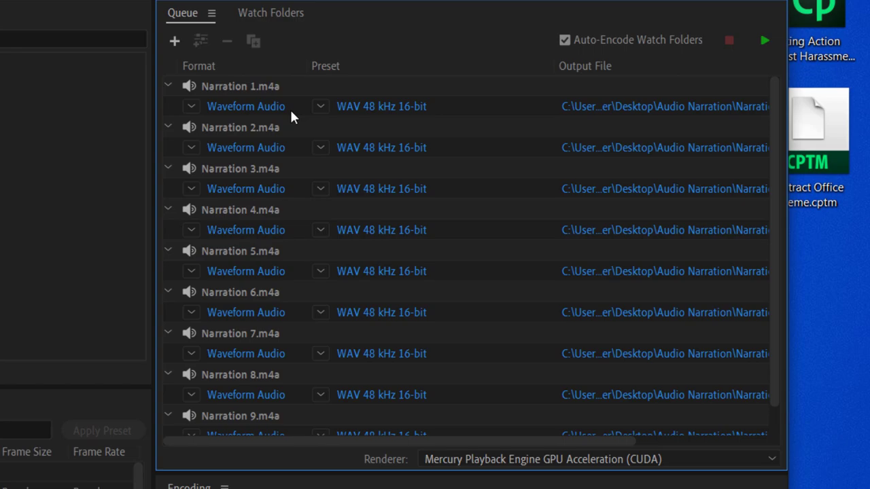
mouse_move(294, 95)
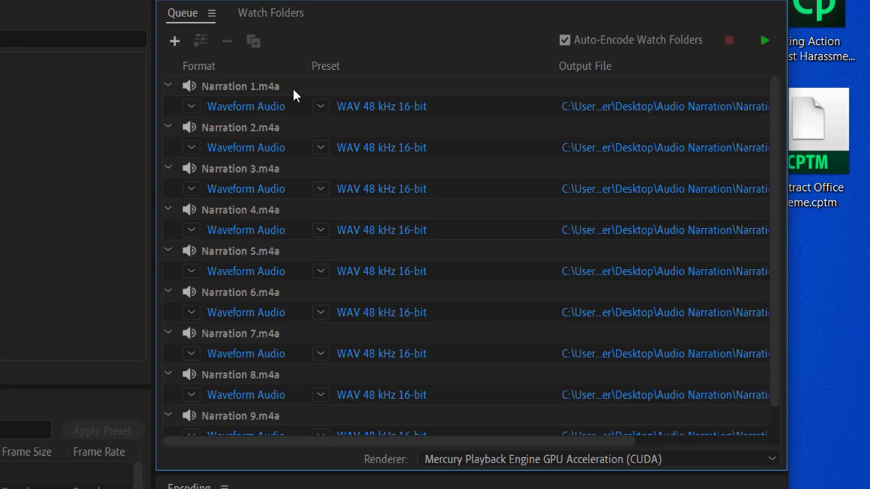
Set all nine queued narration files to MP3 output and encode the queue
key("ctrl+a")
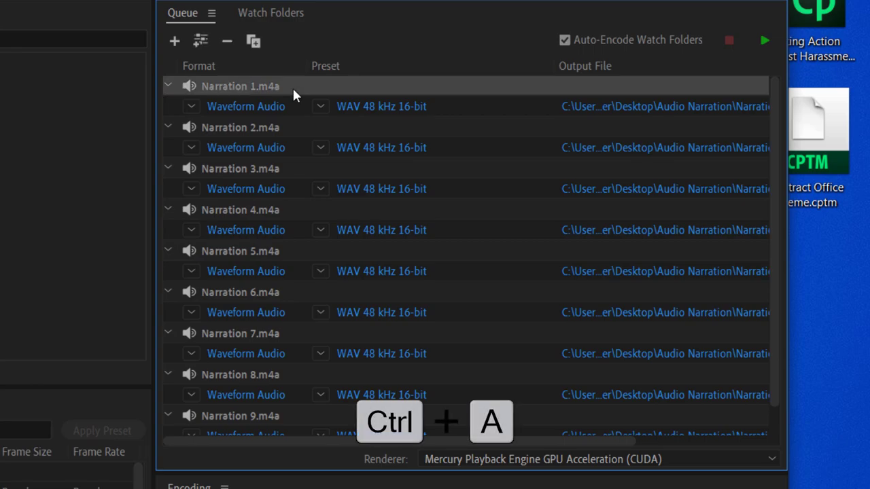
key("ctrl+a")
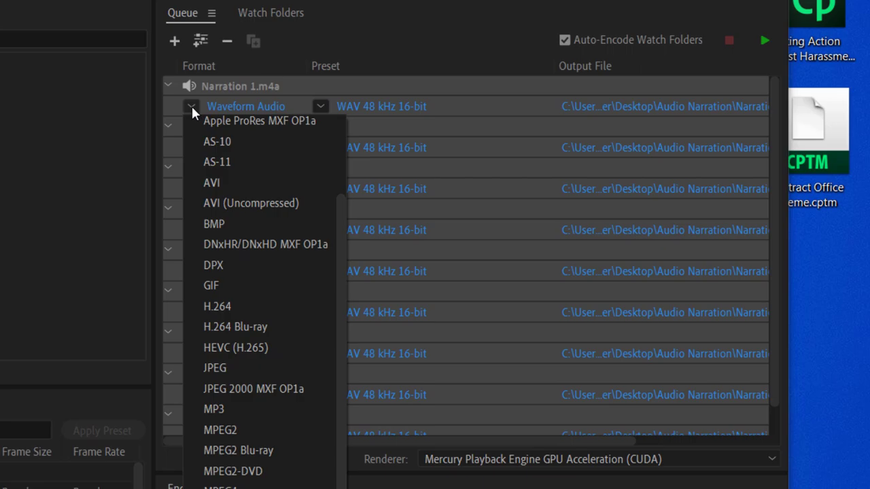
left_click(214, 408)
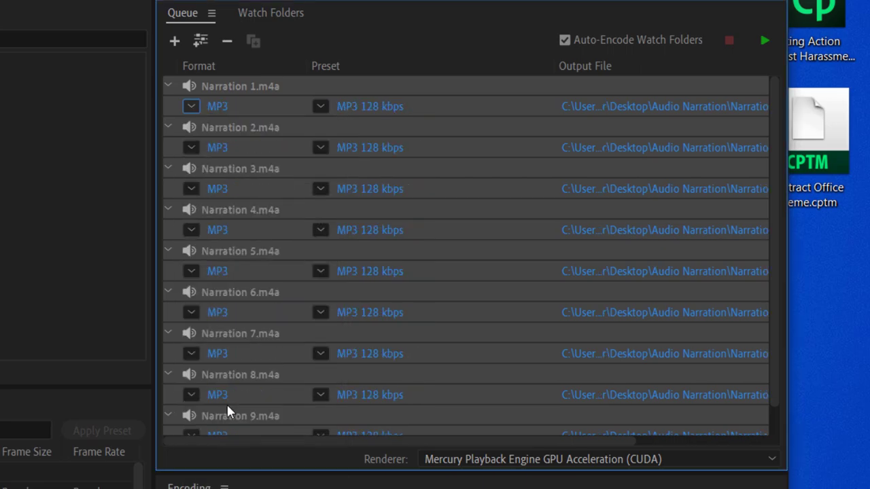
mouse_move(338, 199)
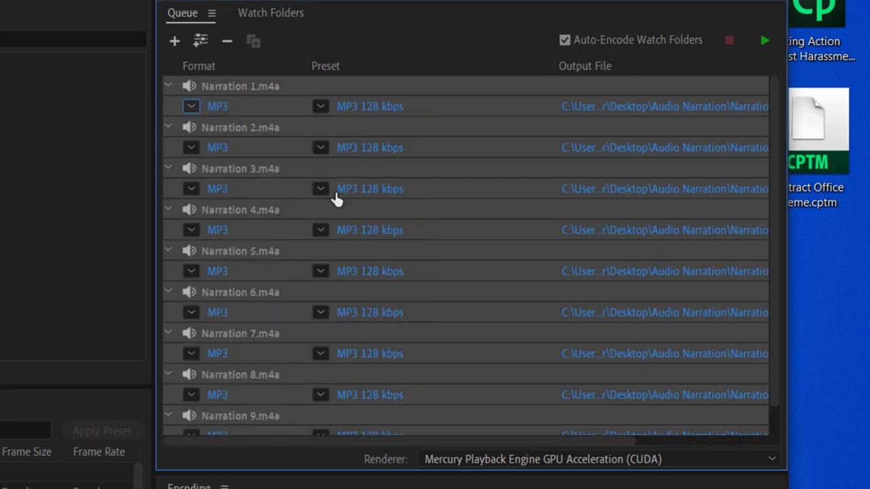
mouse_move(447, 113)
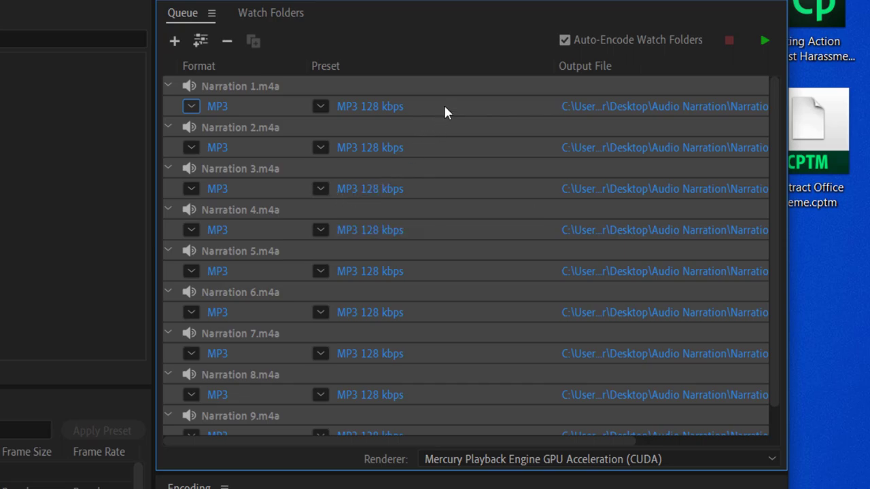
mouse_move(478, 139)
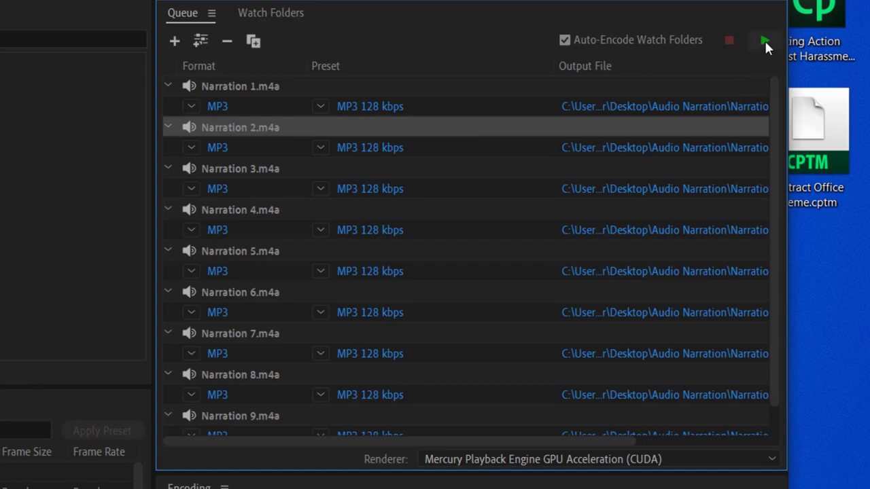
mouse_move(765, 40)
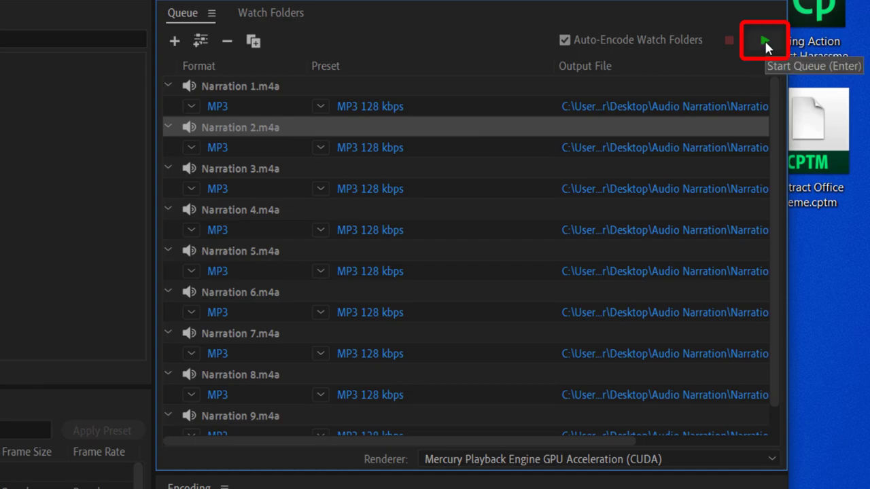
left_click(765, 41)
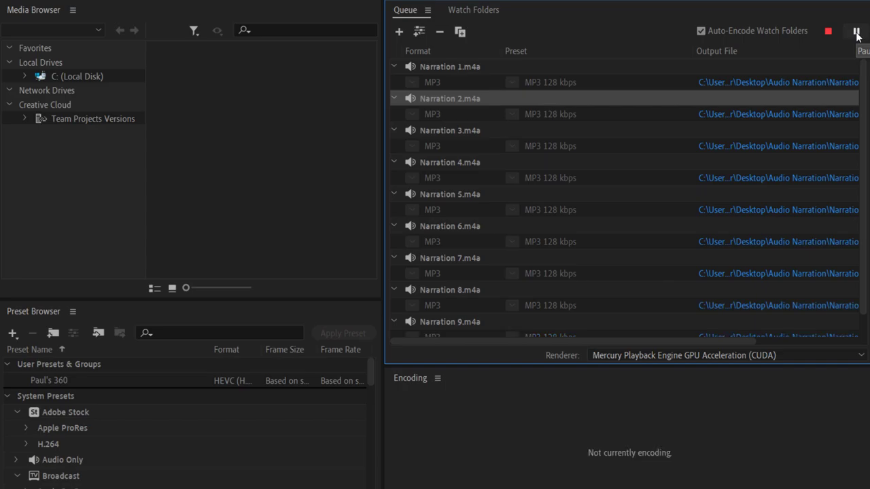
left_click(857, 32)
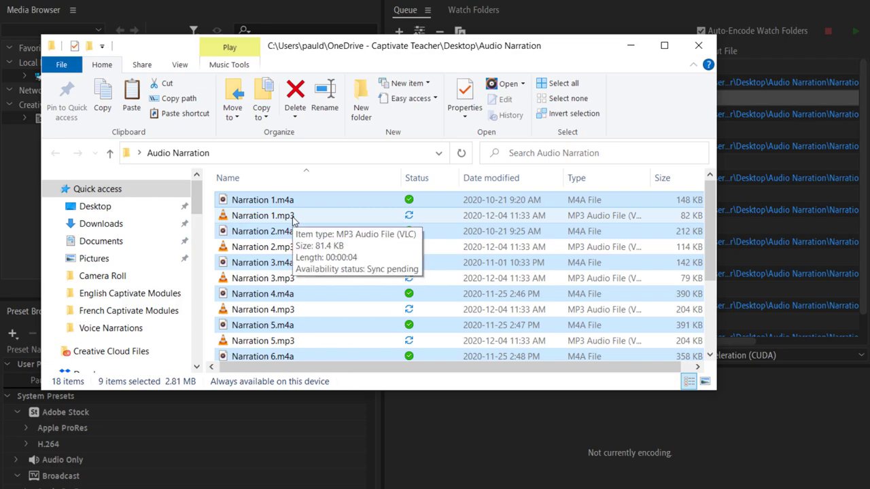
mouse_move(321, 263)
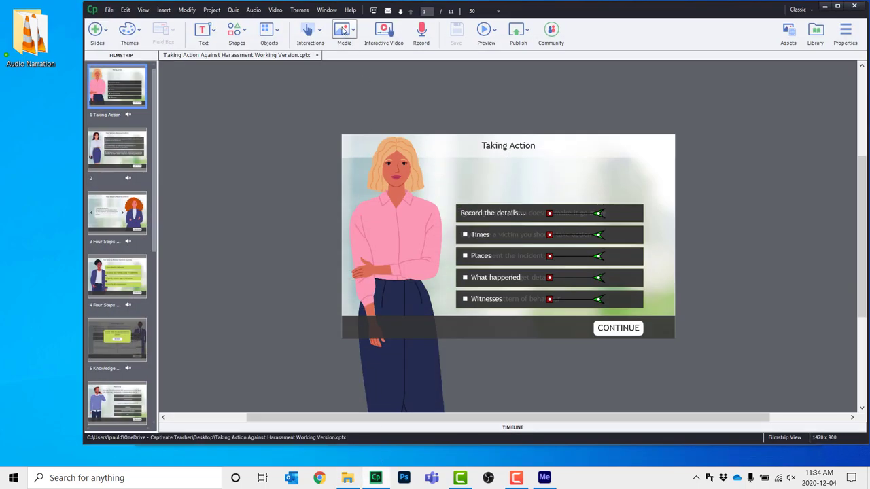
Import Narration 1.mp3 from Desktop > Audio Narration as slide 1's audio
left_click(344, 33)
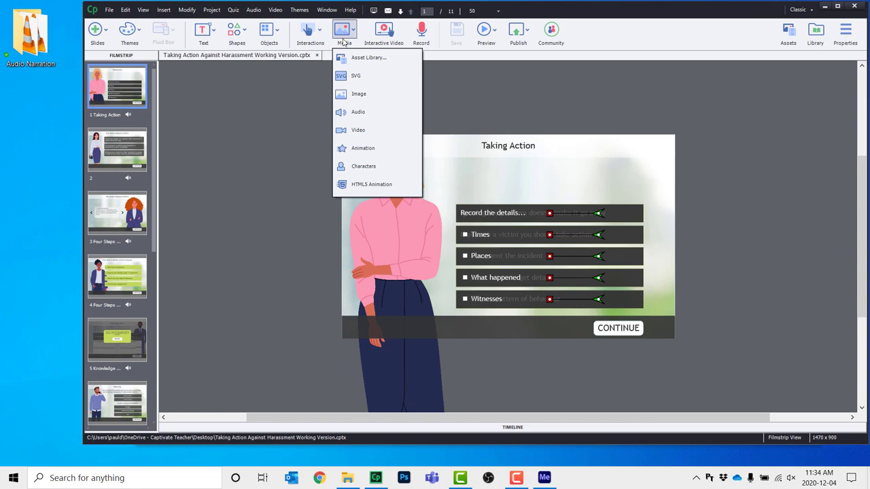
left_click(359, 111)
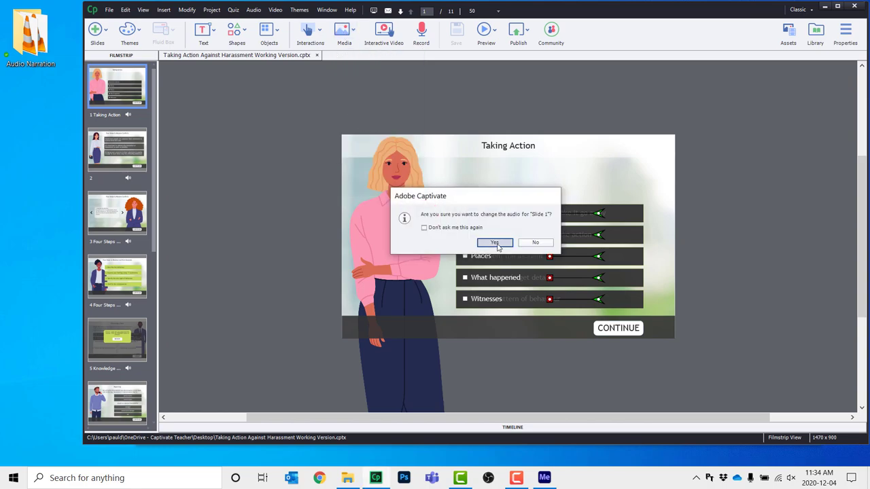
left_click(495, 243)
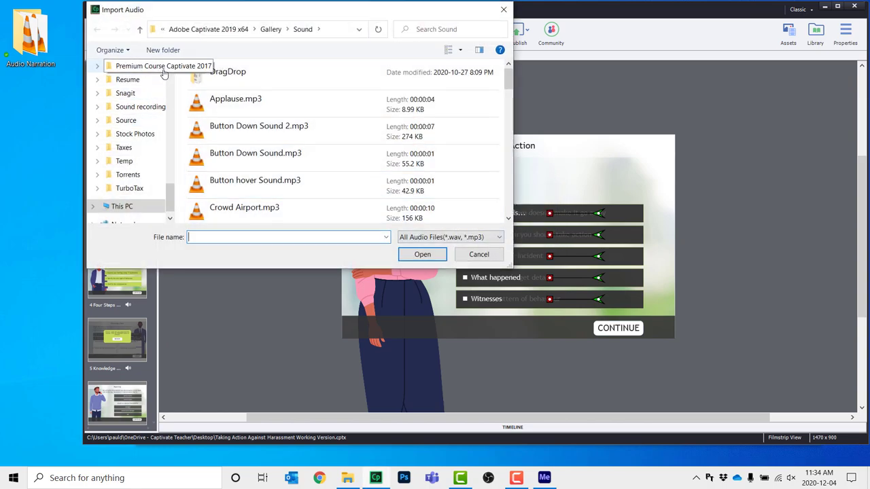
left_click(140, 30)
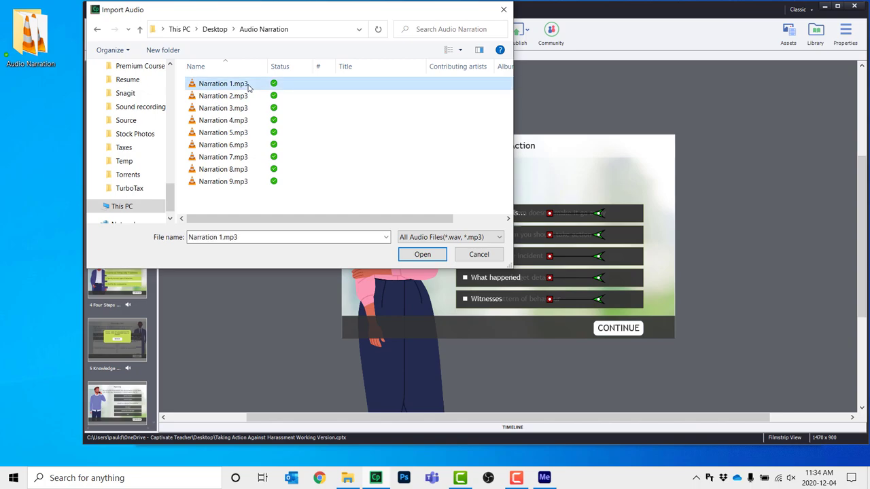
left_click(422, 255)
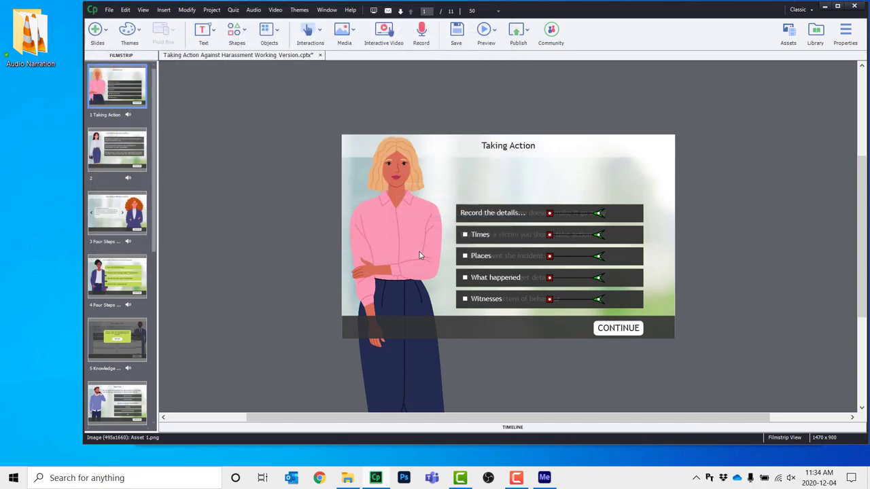